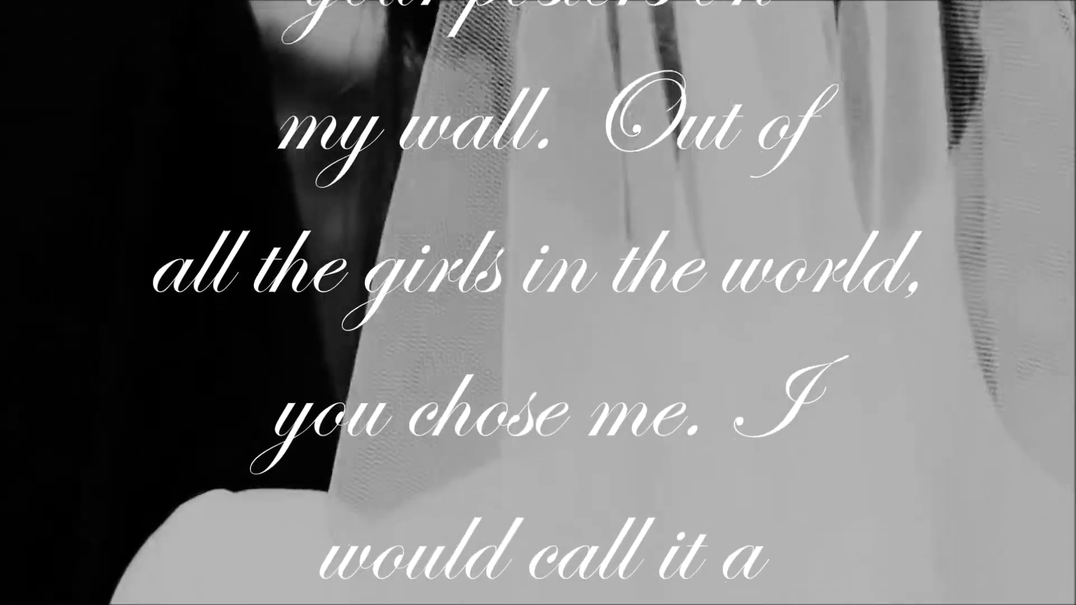
pyautogui.scroll(-3)
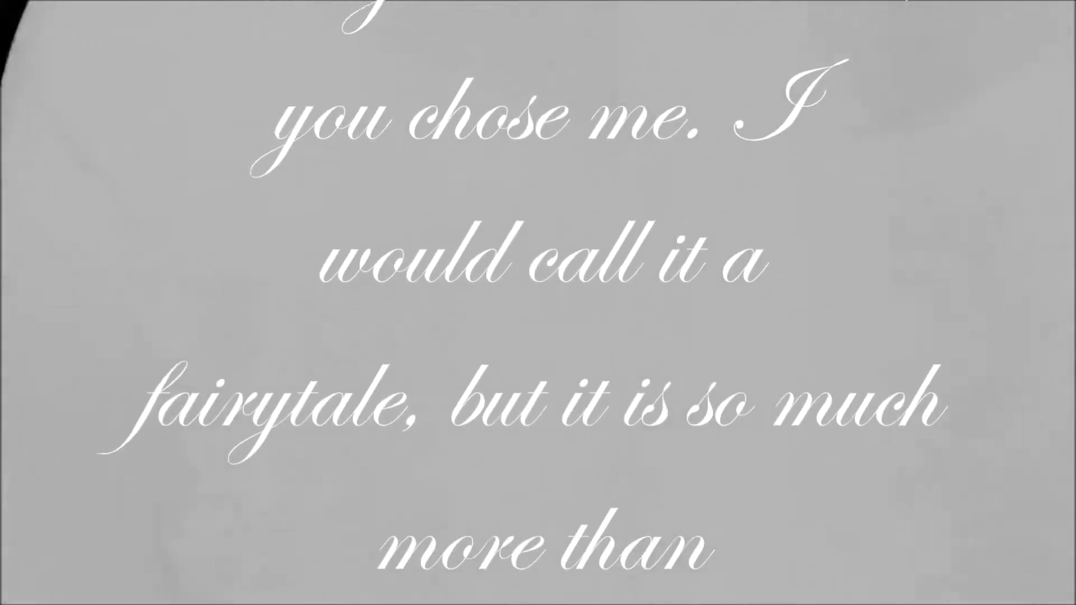
pyautogui.scroll(-3)
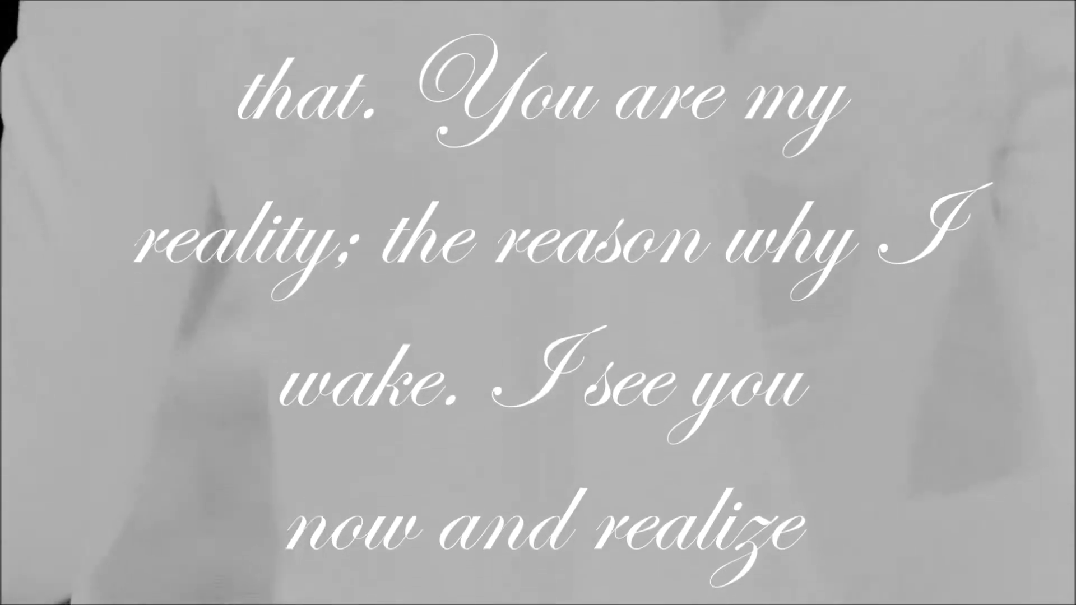
pyautogui.scroll(-3)
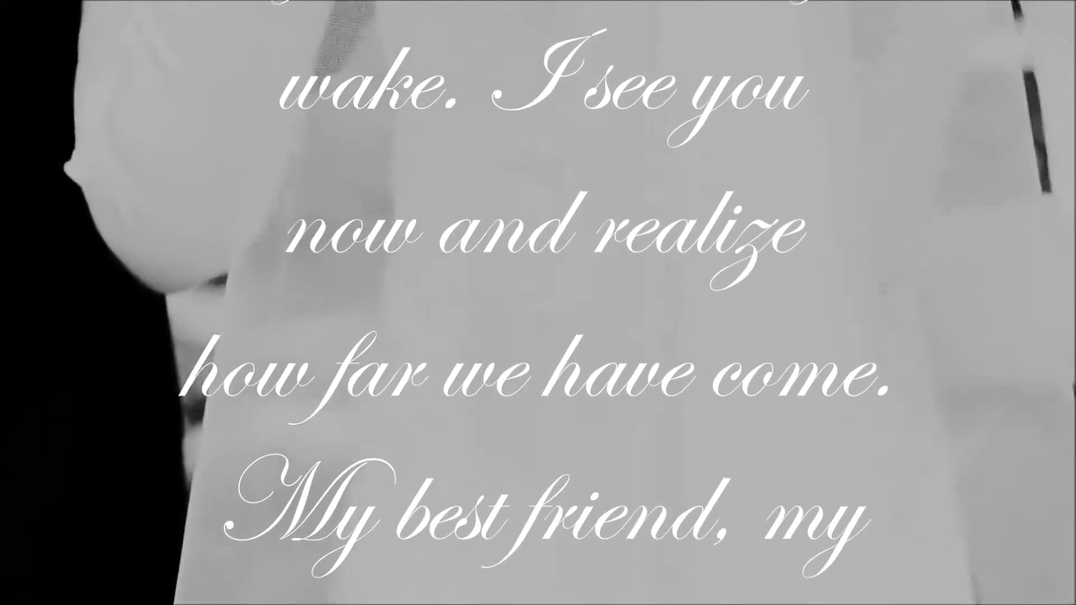